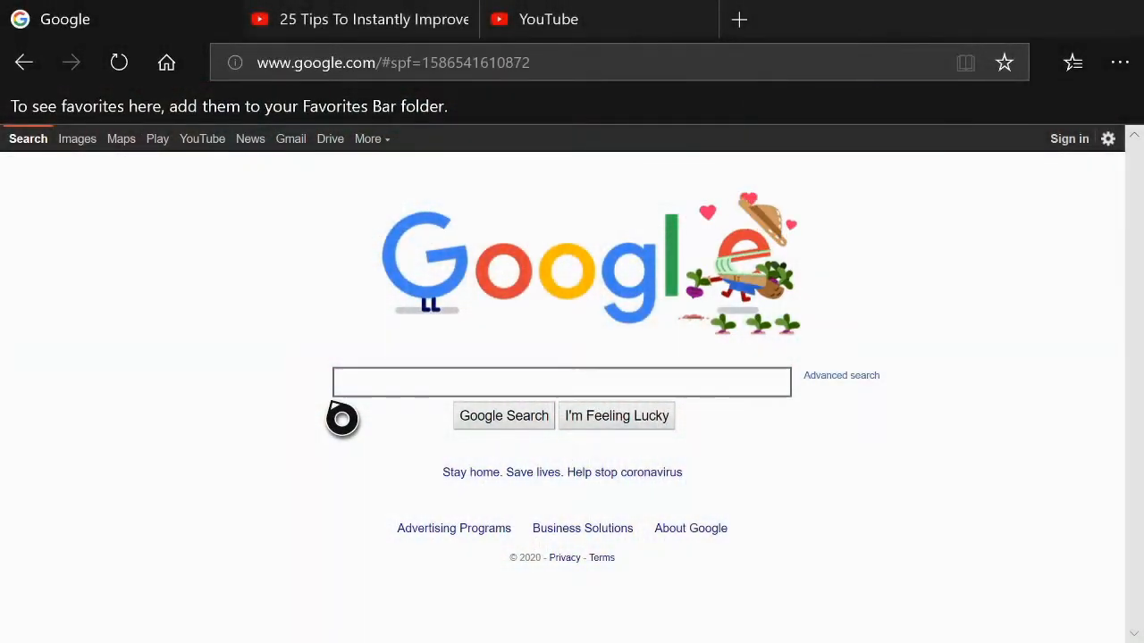
# Step: Leave the Google page and bring up the Xbox home guide over the dashboard
pyautogui.click(562, 383)
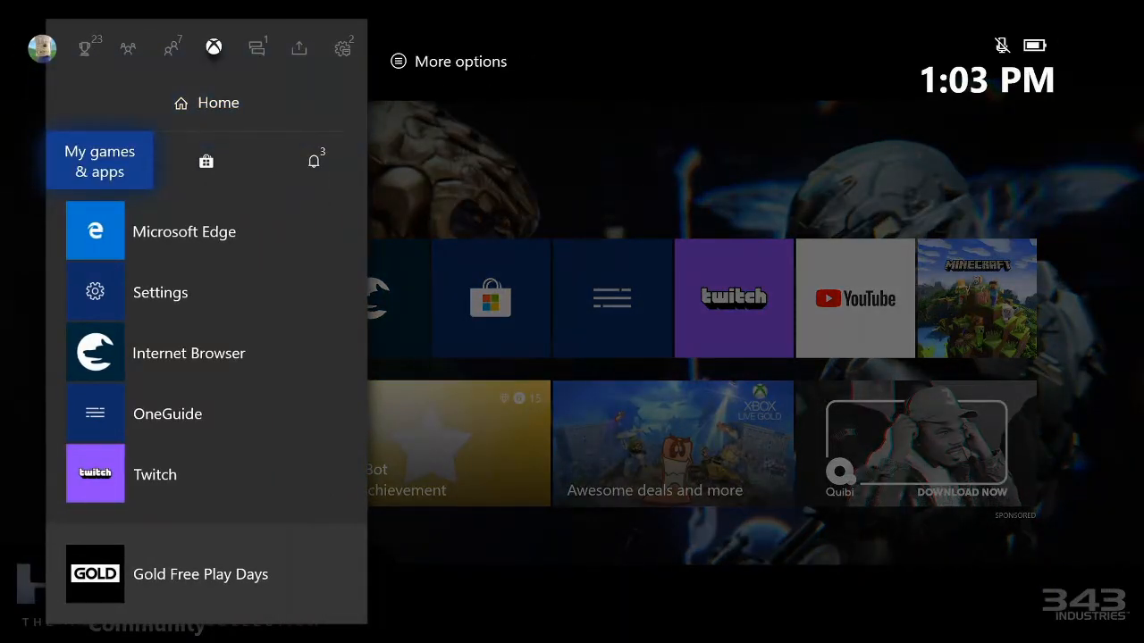
# Step: Browse My games & apps, show the full library and list the installed apps
pyautogui.click(100, 161)
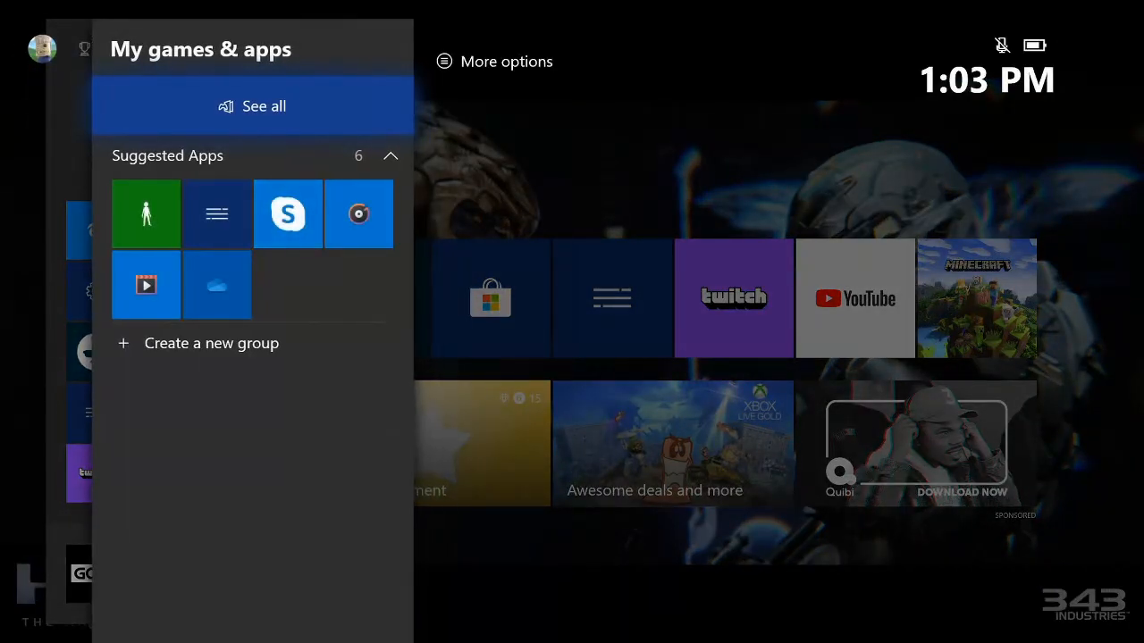
pyautogui.click(254, 106)
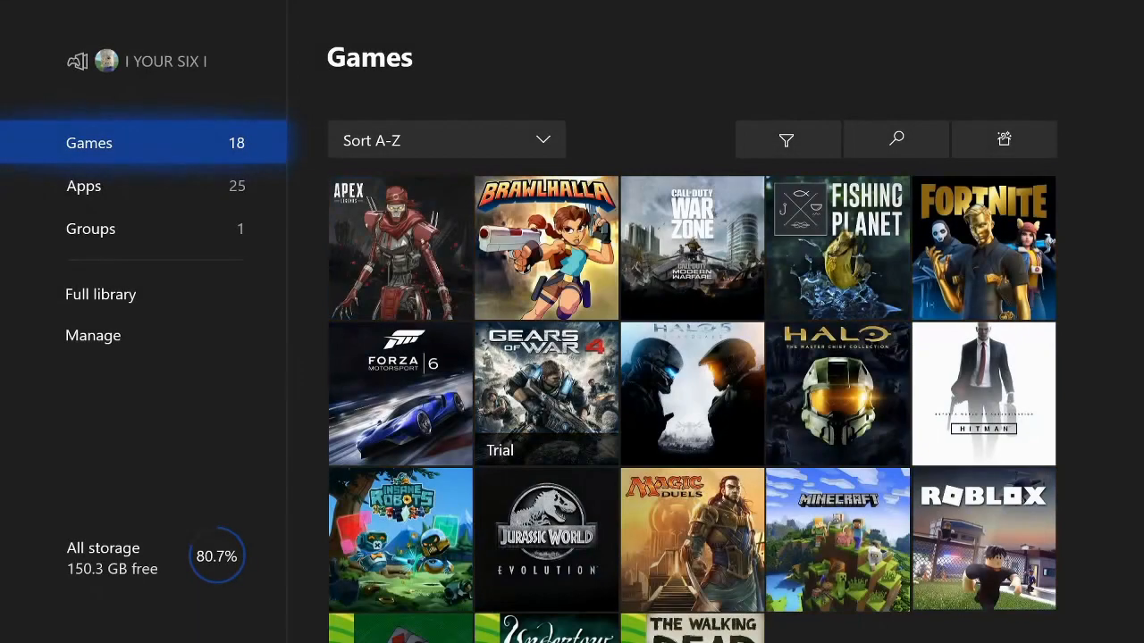
pyautogui.click(84, 186)
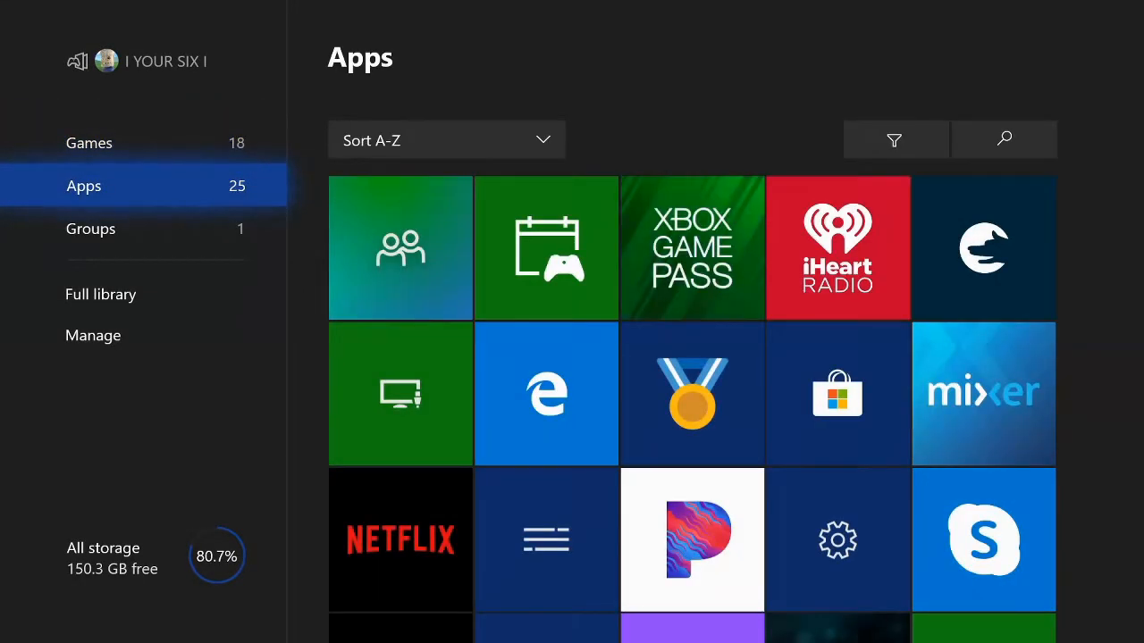
pyautogui.moveTo(547, 395)
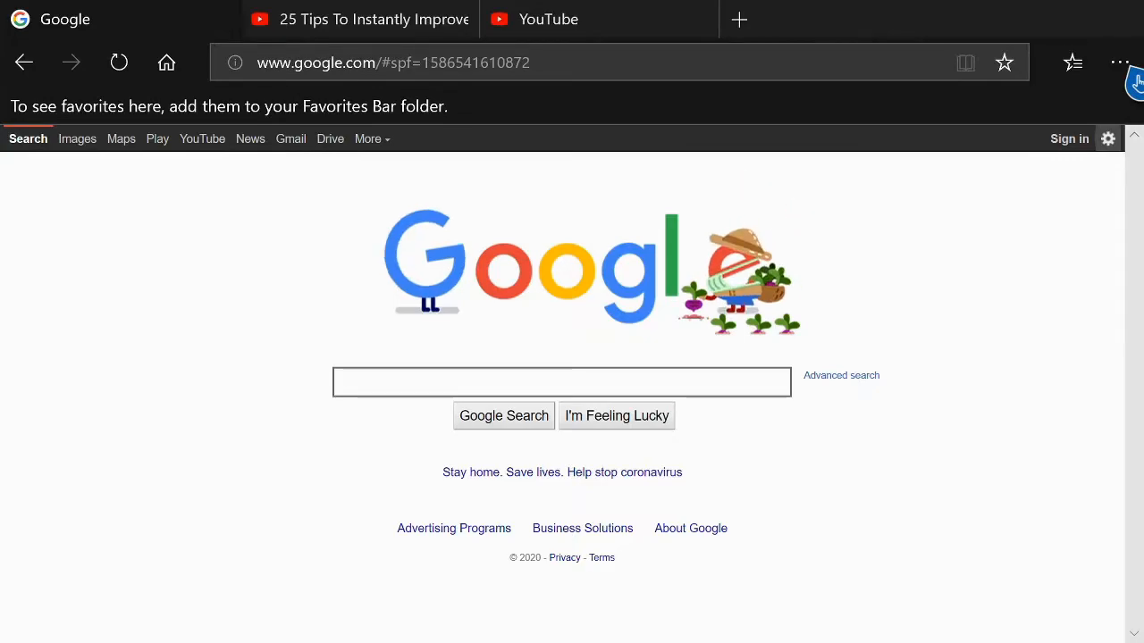
# Step: Start an InPrivate browsing session from the Settings and more menu
pyautogui.click(1119, 60)
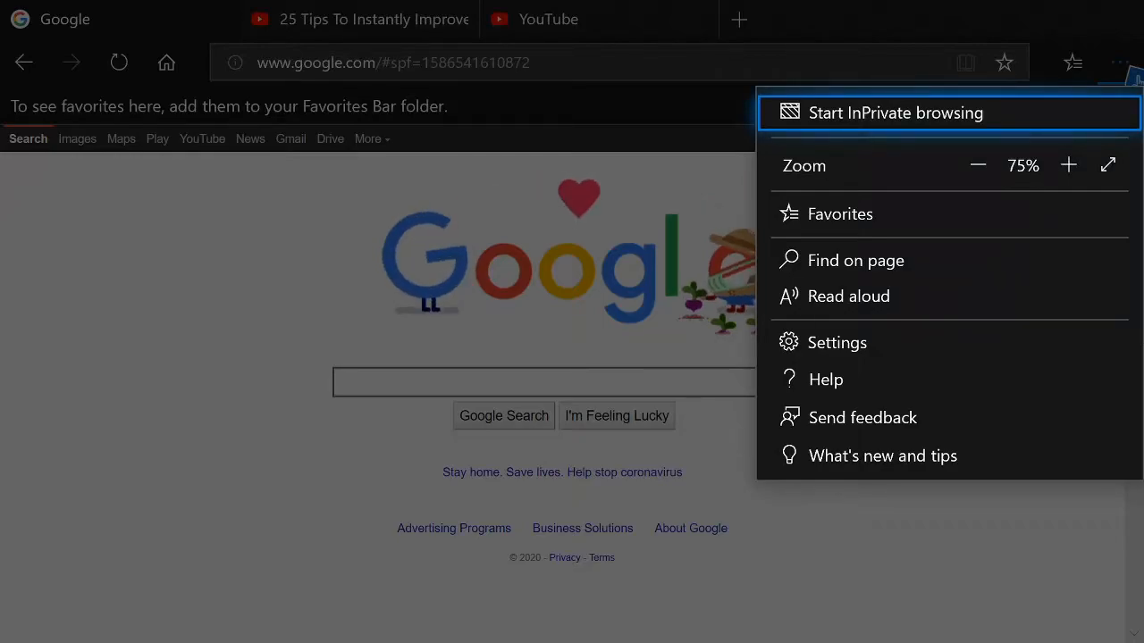
pyautogui.click(895, 112)
pyautogui.write('g')
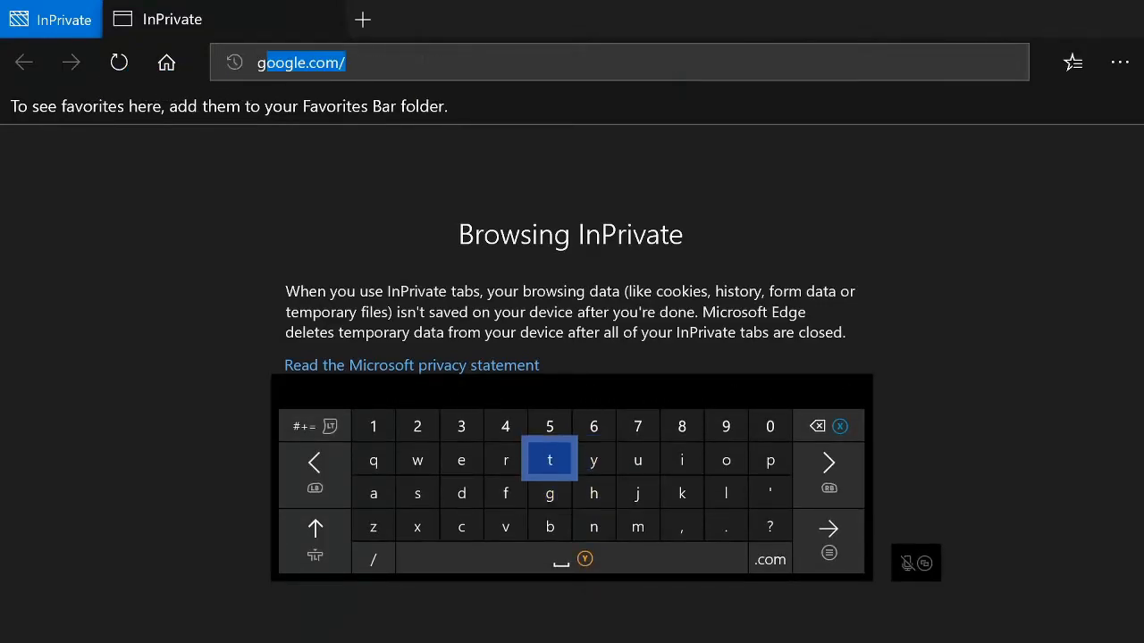
# Step: Load google.com in the InPrivate tab
pyautogui.press('enter')
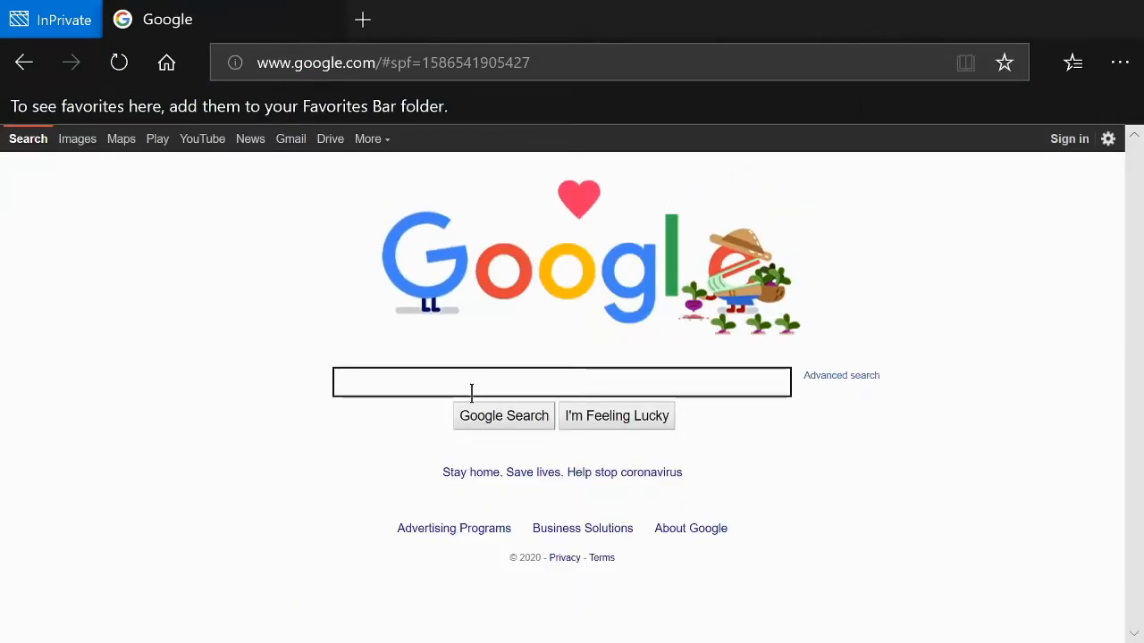
# Step: Search Google for 'Hi' and scroll through the results
pyautogui.write('Hi')
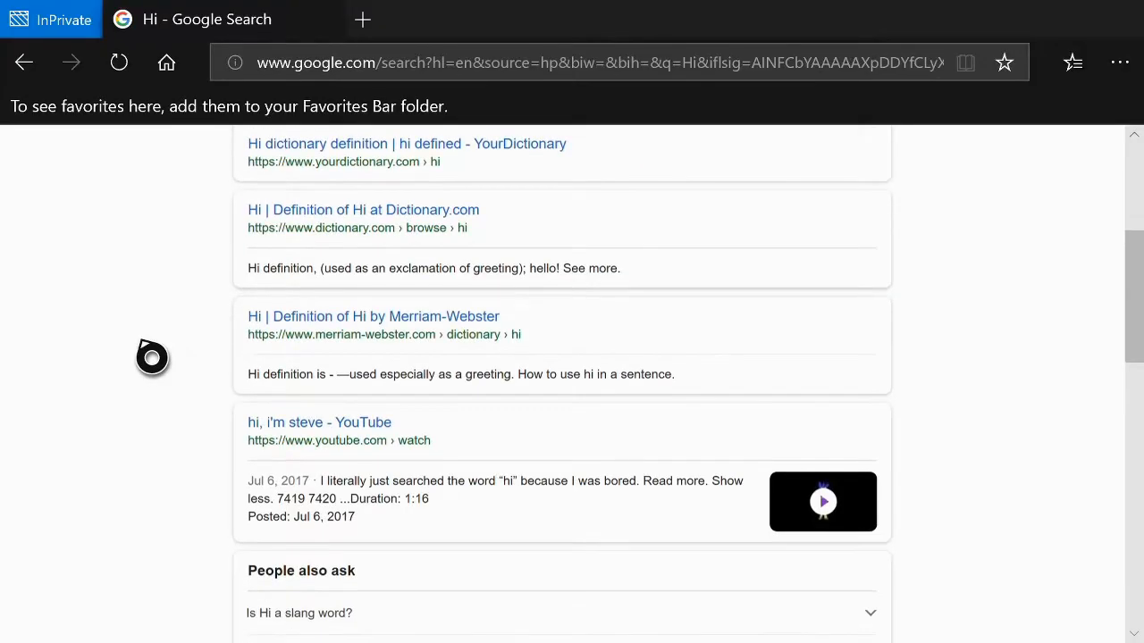
pyautogui.scroll(-3)
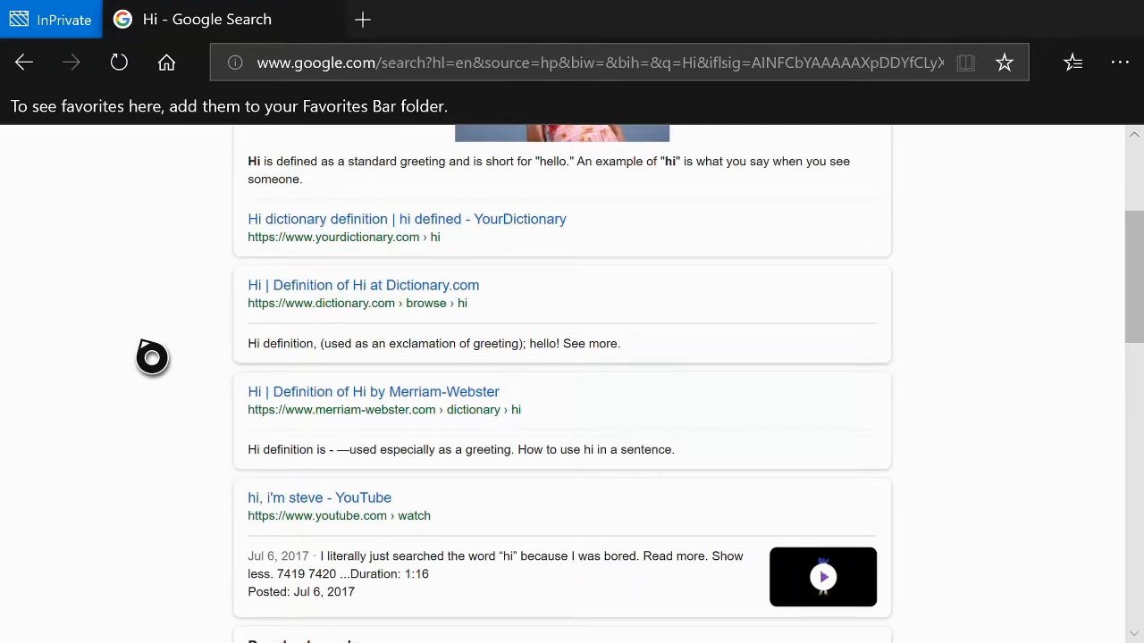
pyautogui.scroll(-3)
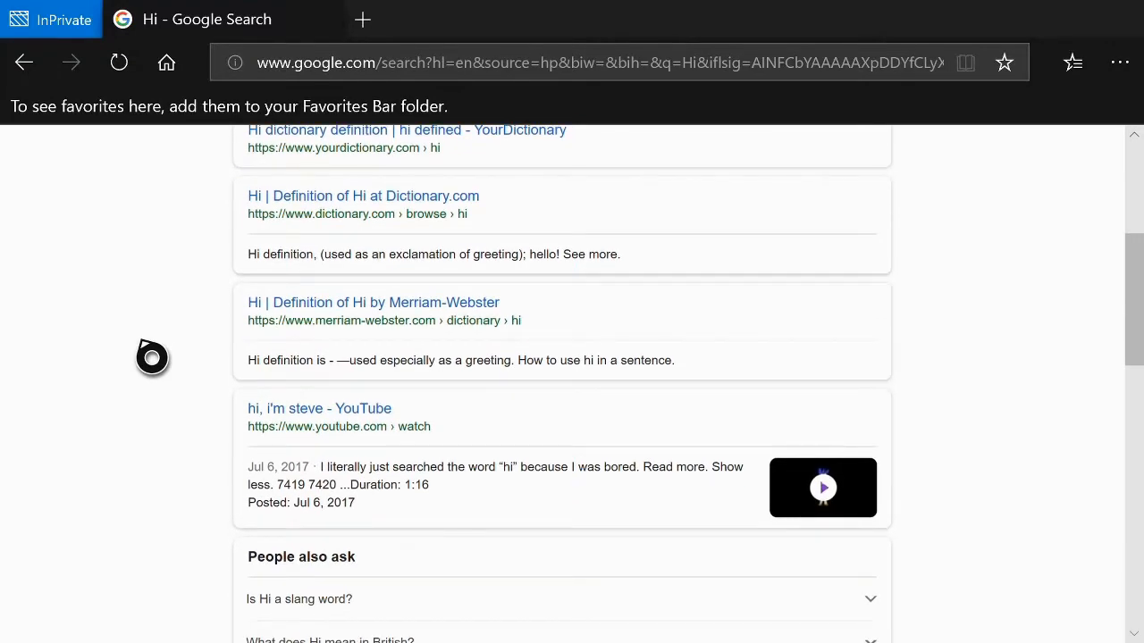